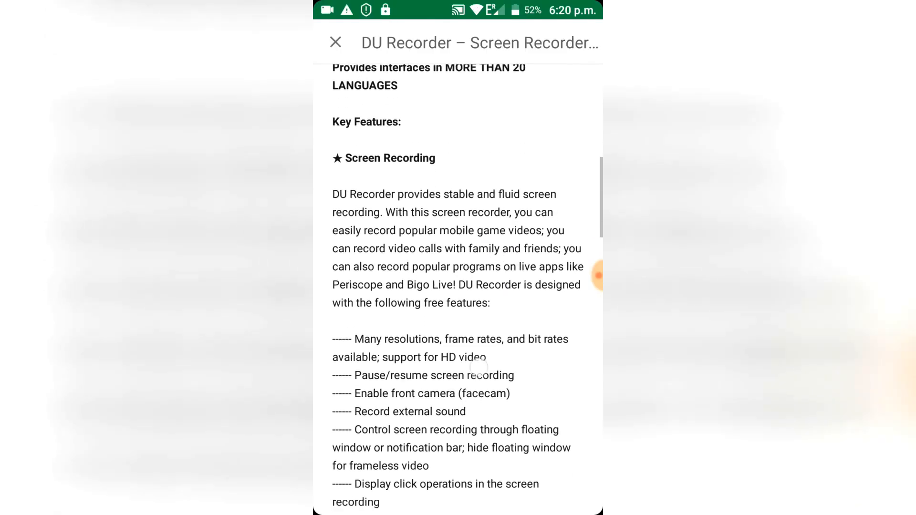
# Step: Return to DU Recorder's Play Store page, start the update and accept its permissions
pyautogui.scroll(-3)
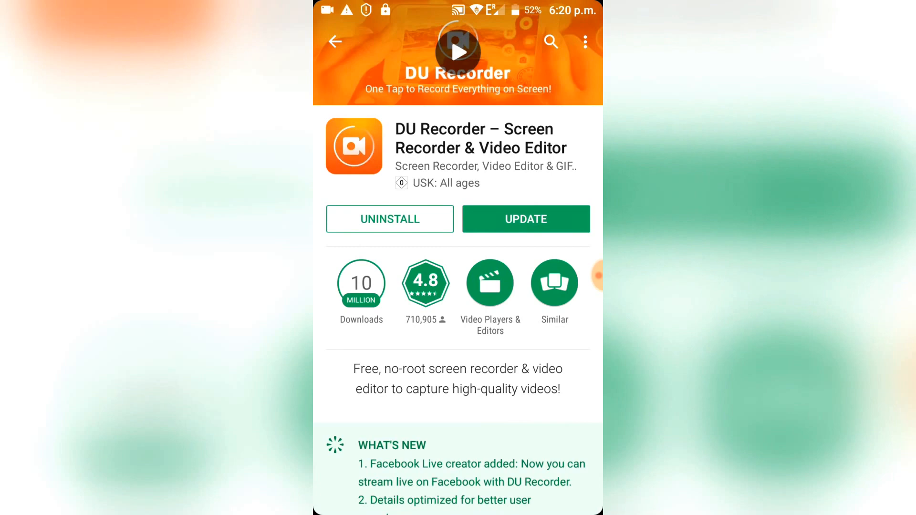
pyautogui.click(525, 219)
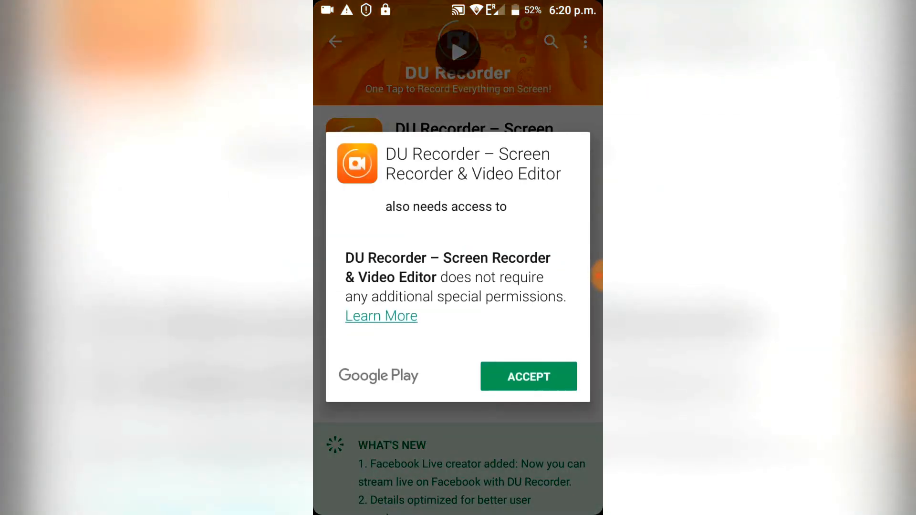
pyautogui.click(527, 376)
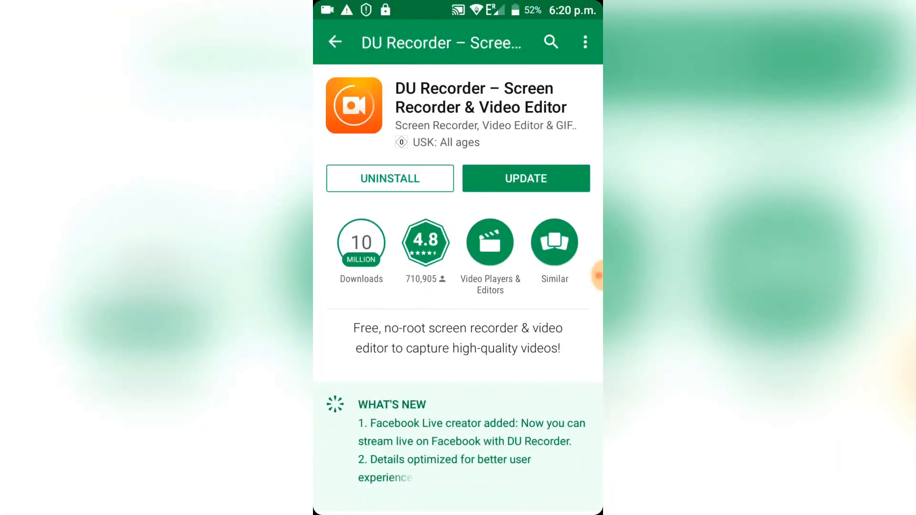
pyautogui.click(525, 179)
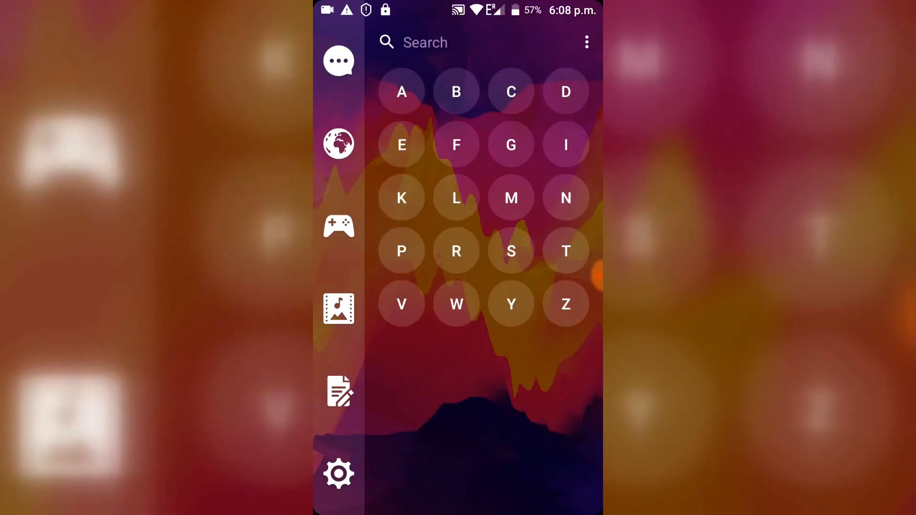
# Step: Launch DU Recorder from the app drawer and show its recorded videos list
pyautogui.click(565, 92)
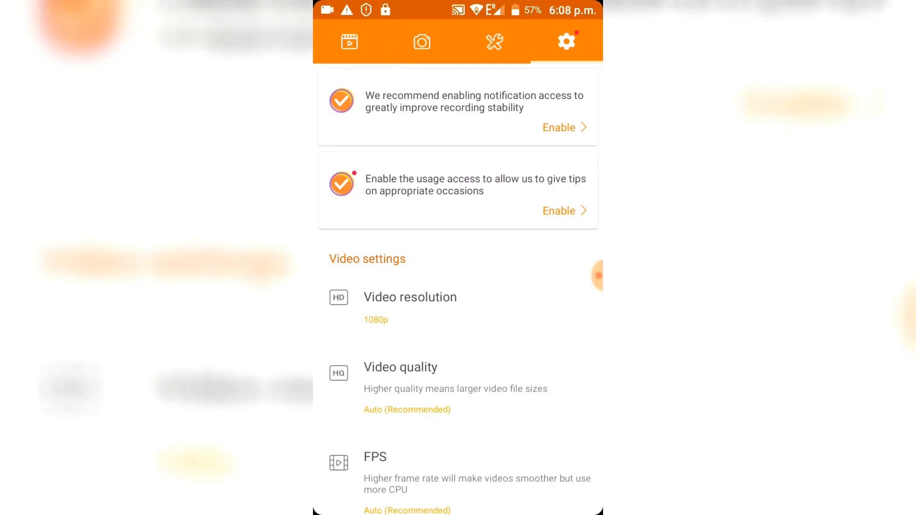
pyautogui.click(349, 41)
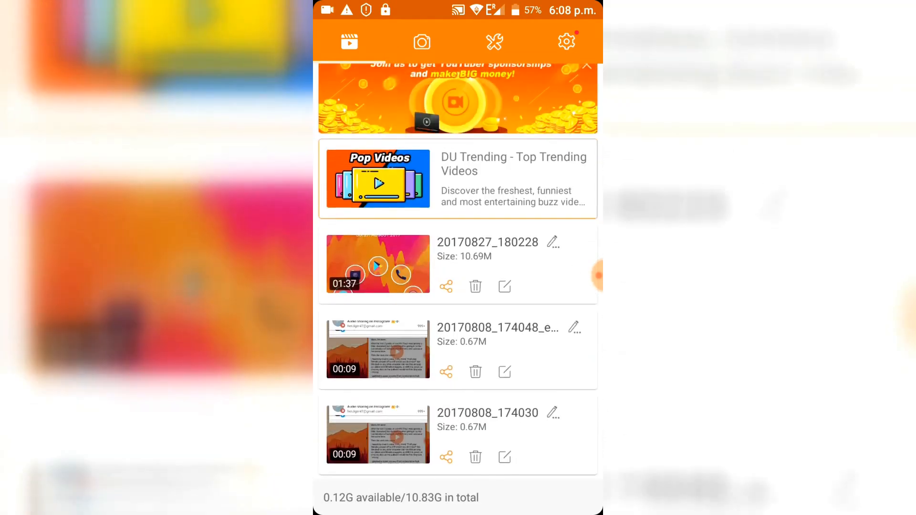
# Step: Browse the video list, then switch to the screenshots gallery with its two images
pyautogui.scroll(-3)
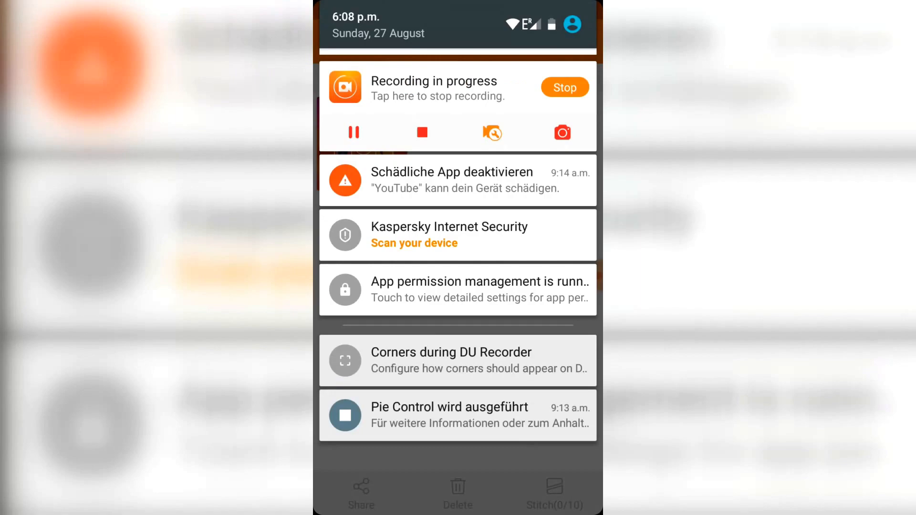
pyautogui.click(561, 132)
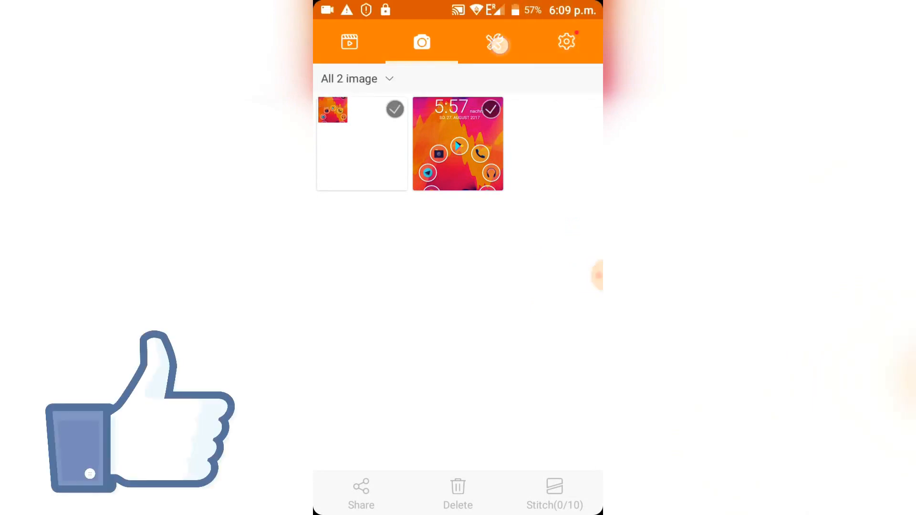
# Step: View the editing tools page, then move on to the settings page with 1080p resolution
pyautogui.click(494, 41)
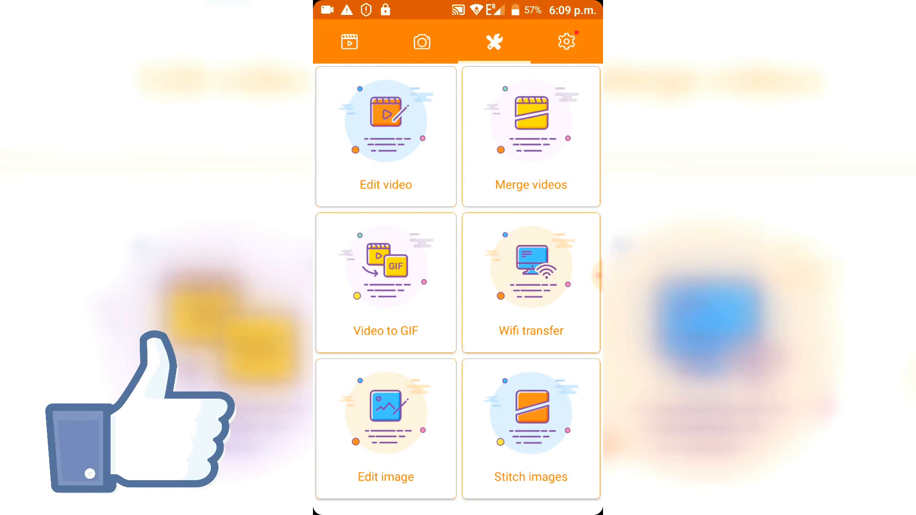
pyautogui.click(566, 42)
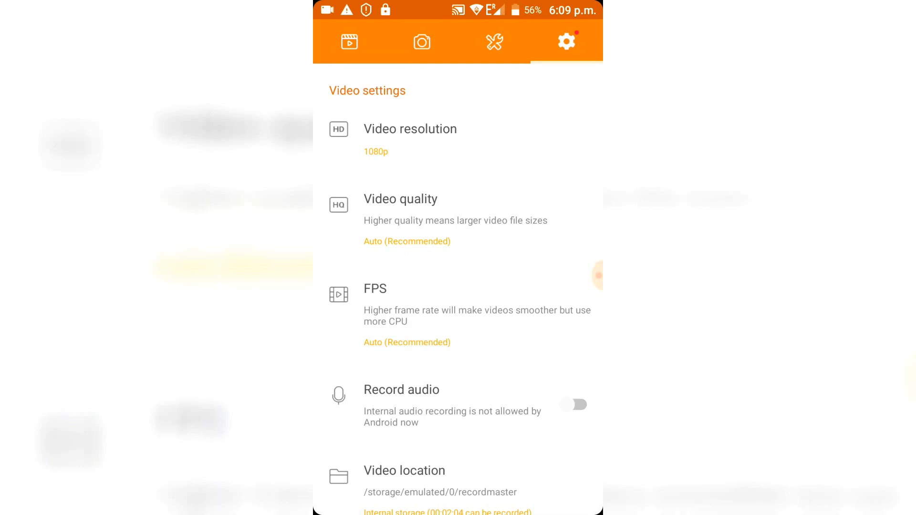
pyautogui.click(409, 139)
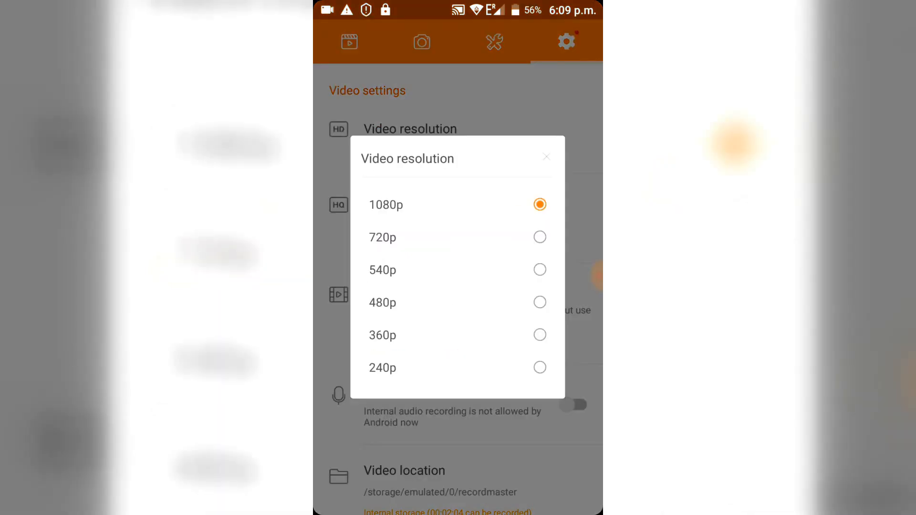
pyautogui.click(386, 204)
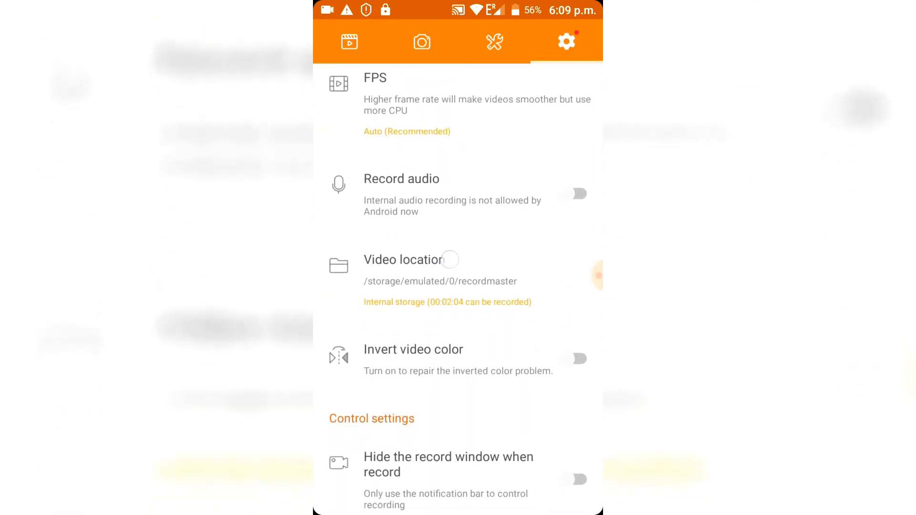
pyautogui.scroll(-3)
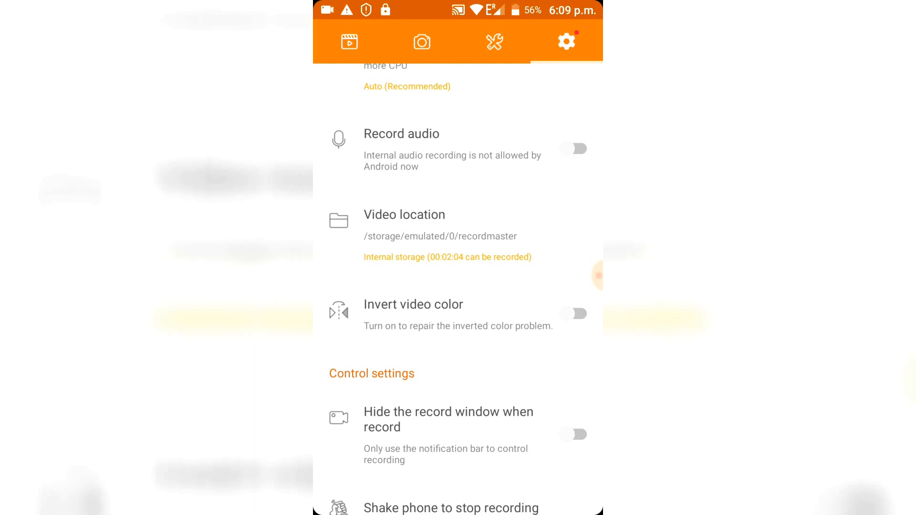
pyautogui.scroll(-3)
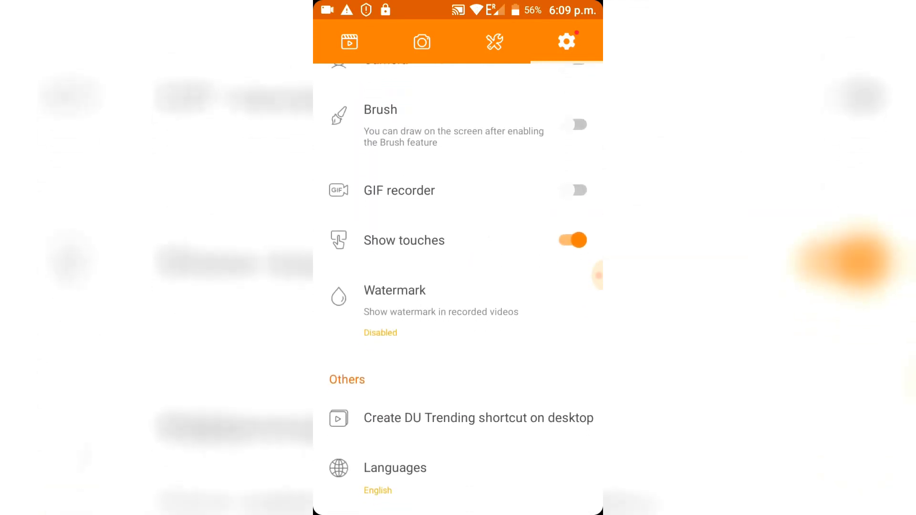
pyautogui.click(394, 290)
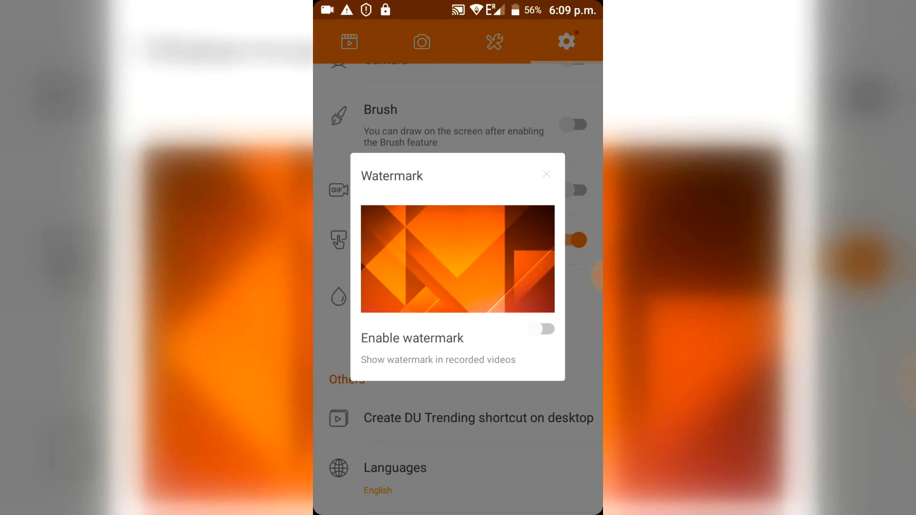
pyautogui.click(546, 174)
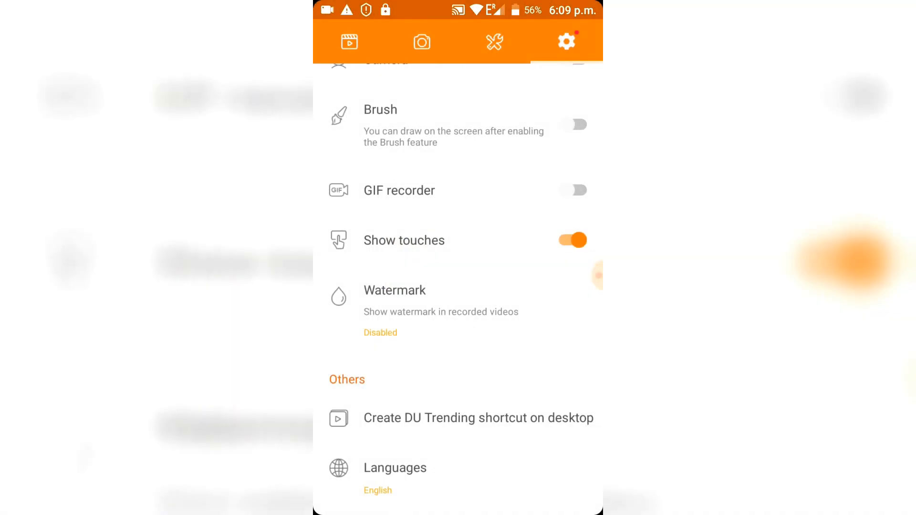
pyautogui.scroll(-3)
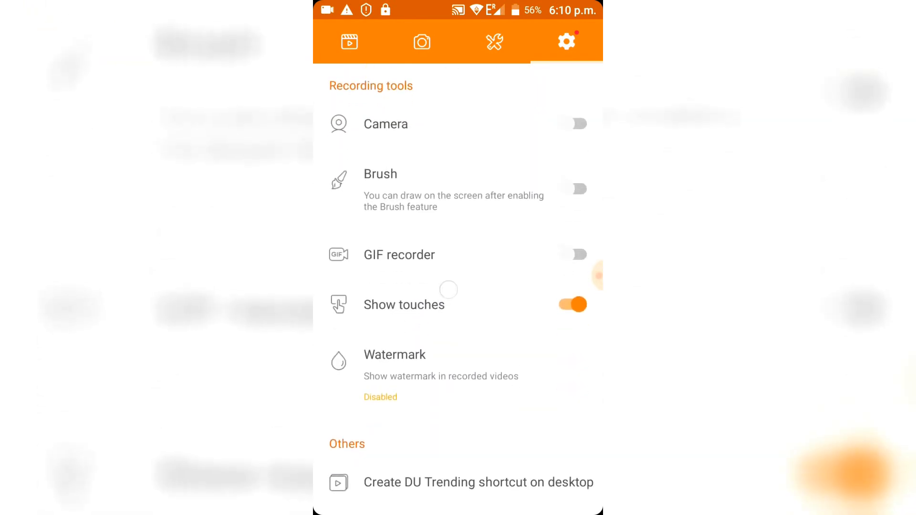
pyautogui.scroll(-3)
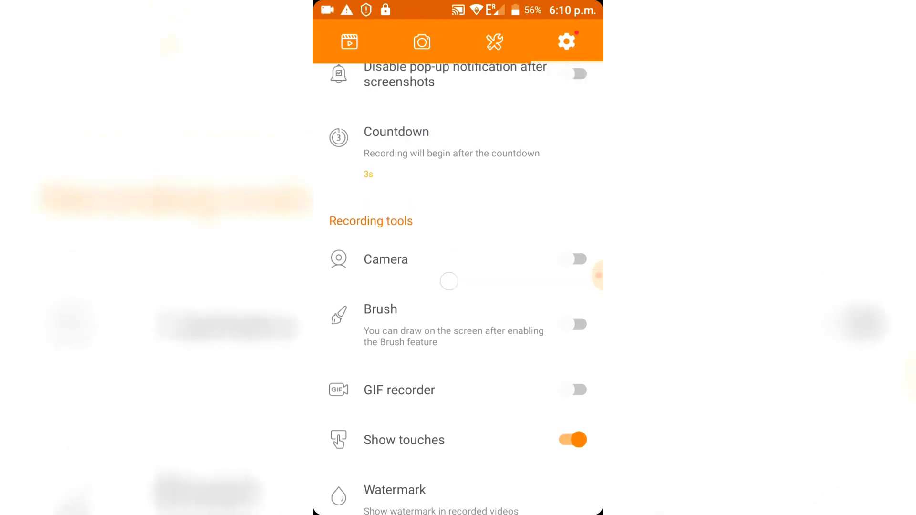
pyautogui.scroll(-3)
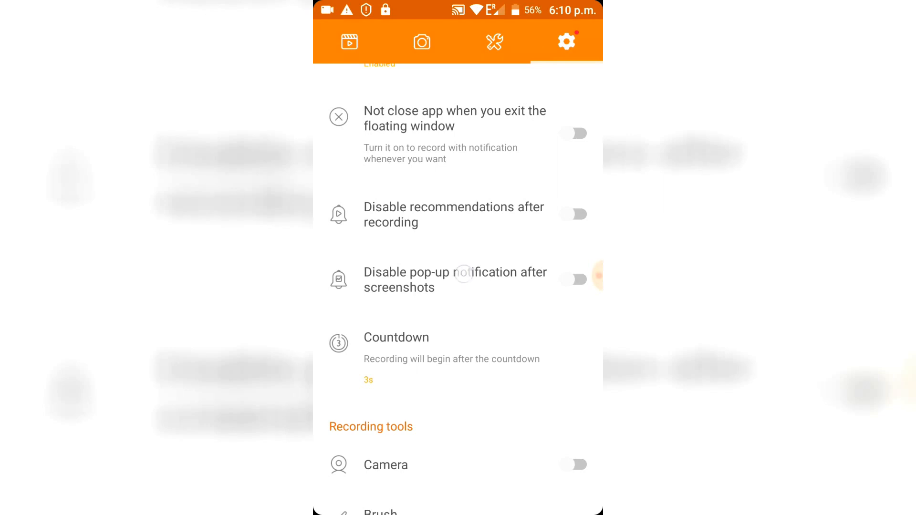
pyautogui.scroll(-3)
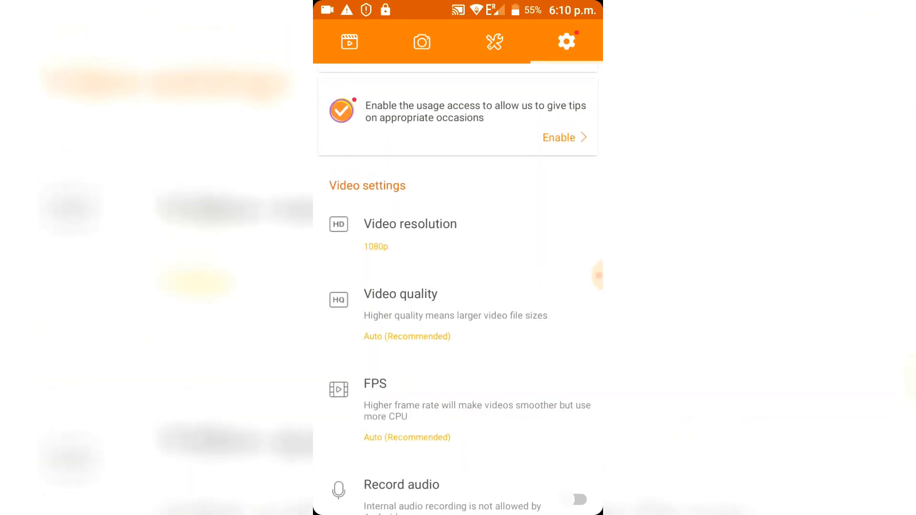
# Step: Show the tools page with Edit video, Merge videos and Video to GIF, then return to settings
pyautogui.click(495, 41)
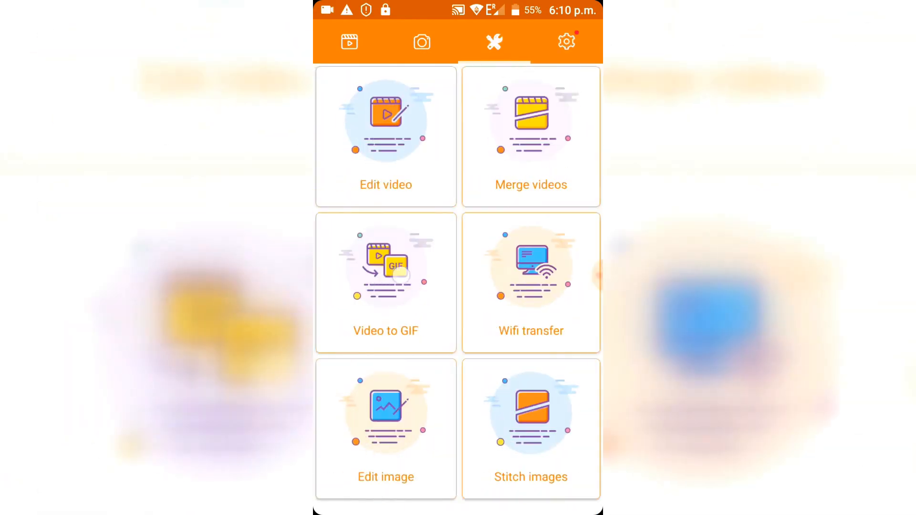
pyautogui.click(566, 41)
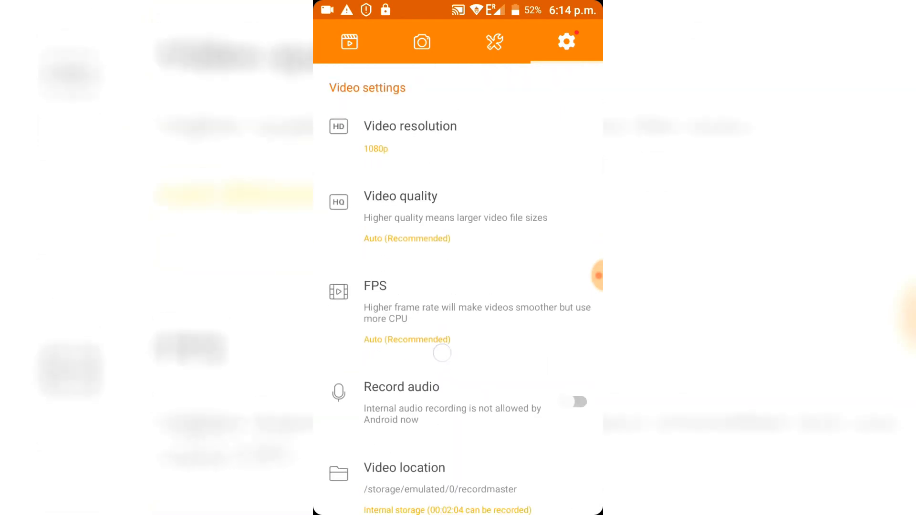
pyautogui.scroll(-3)
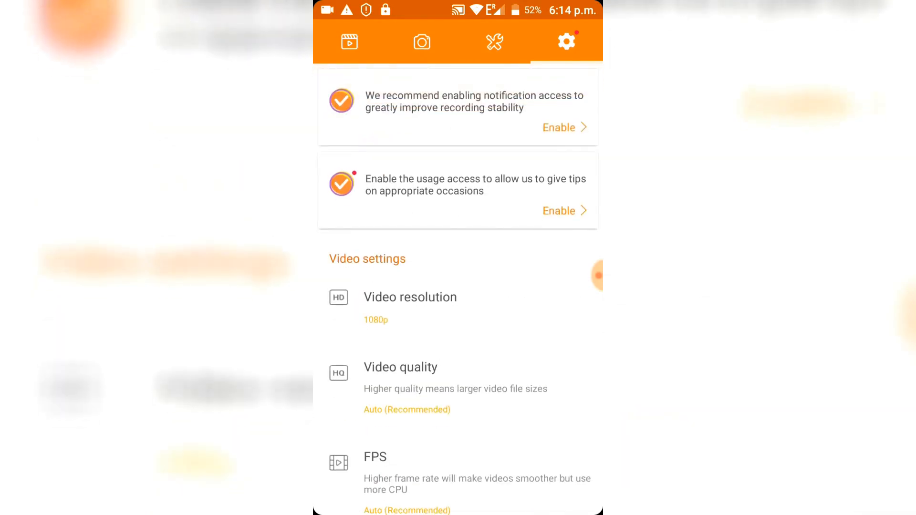
pyautogui.scroll(-3)
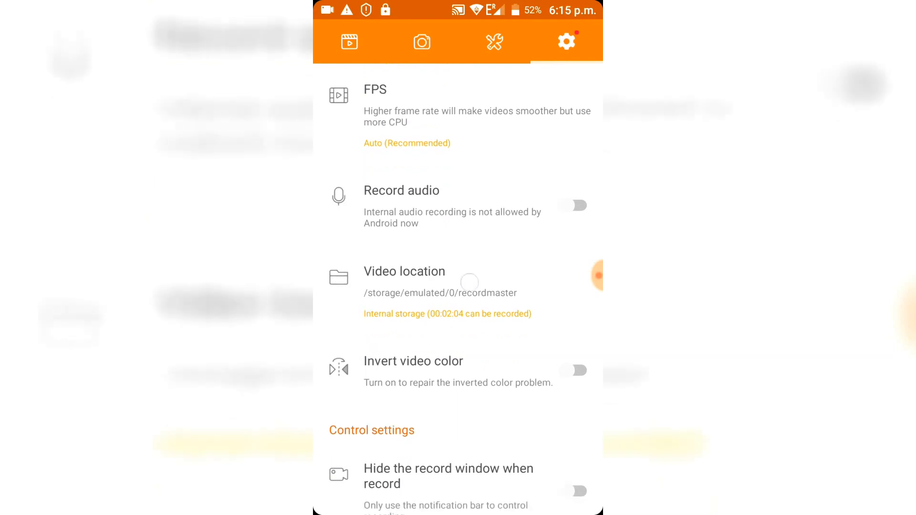
pyautogui.scroll(-3)
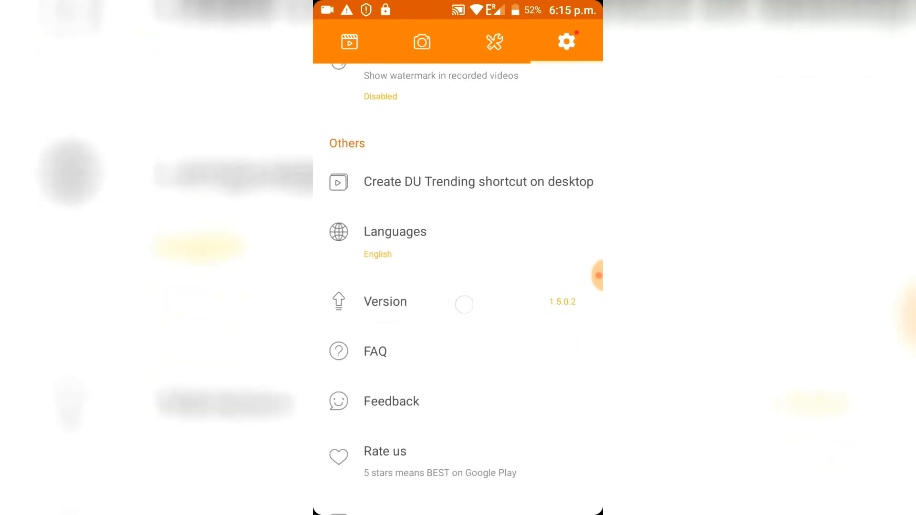
pyautogui.scroll(3)
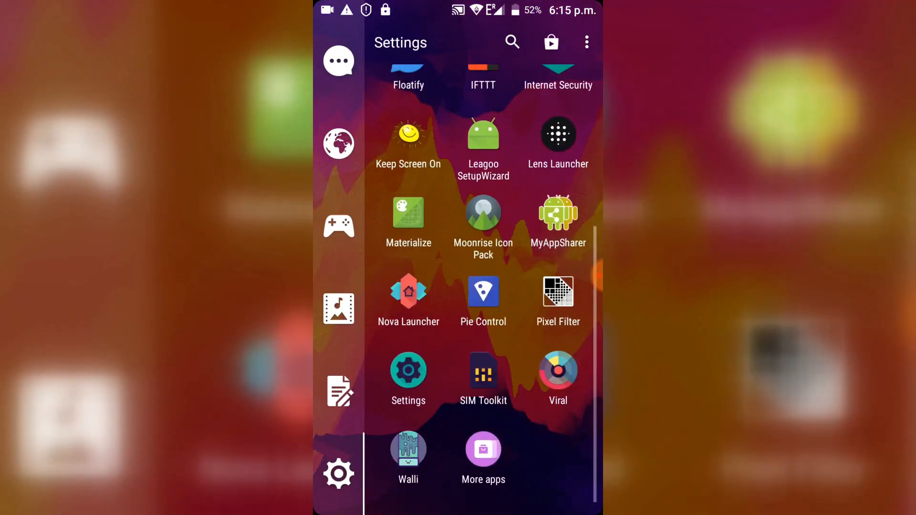
# Step: Browse the Media, Games and Settings app groups in the drawer, then return to the home screen
pyautogui.click(338, 308)
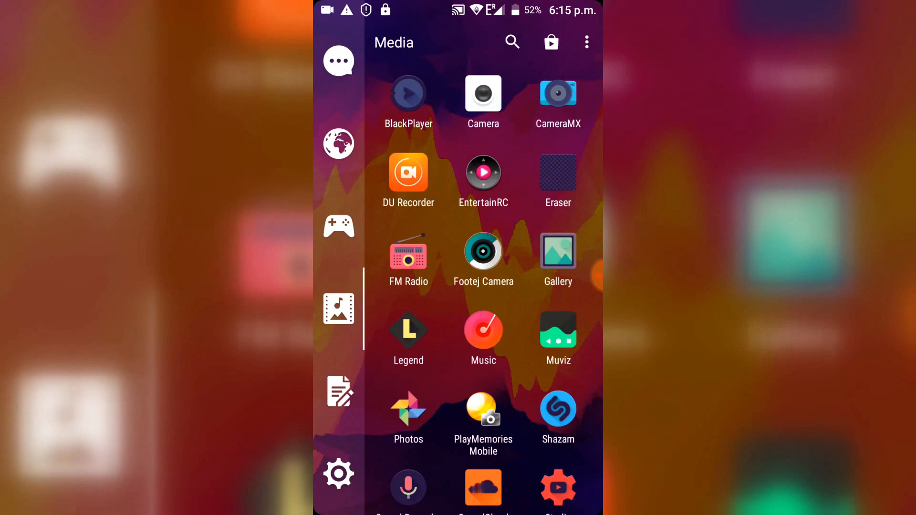
pyautogui.scroll(-3)
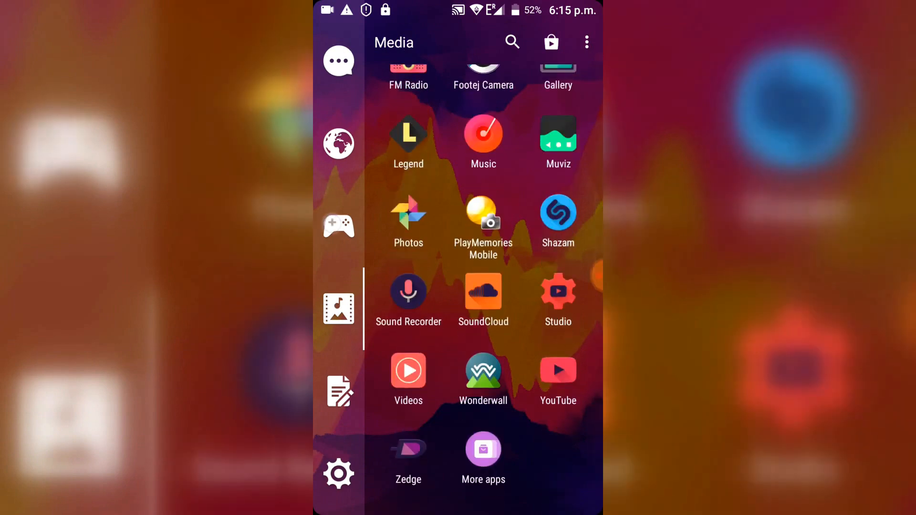
pyautogui.click(338, 144)
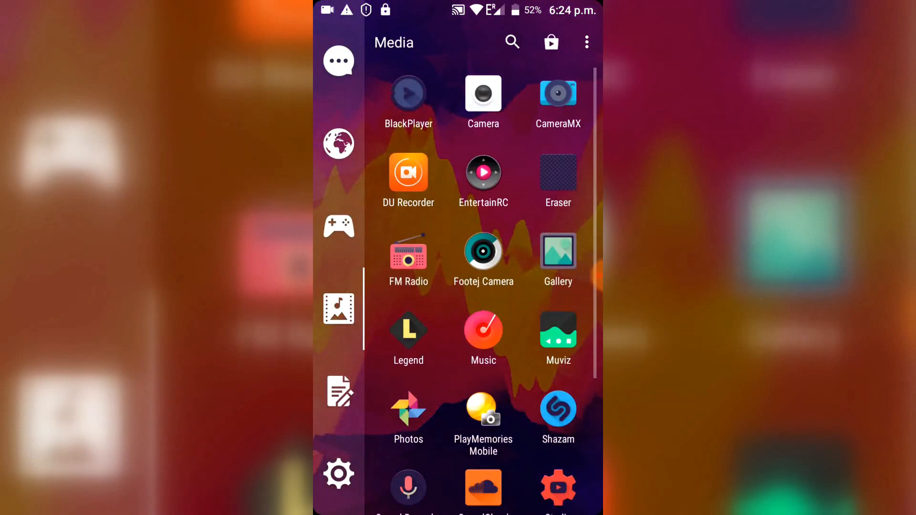
pyautogui.click(338, 227)
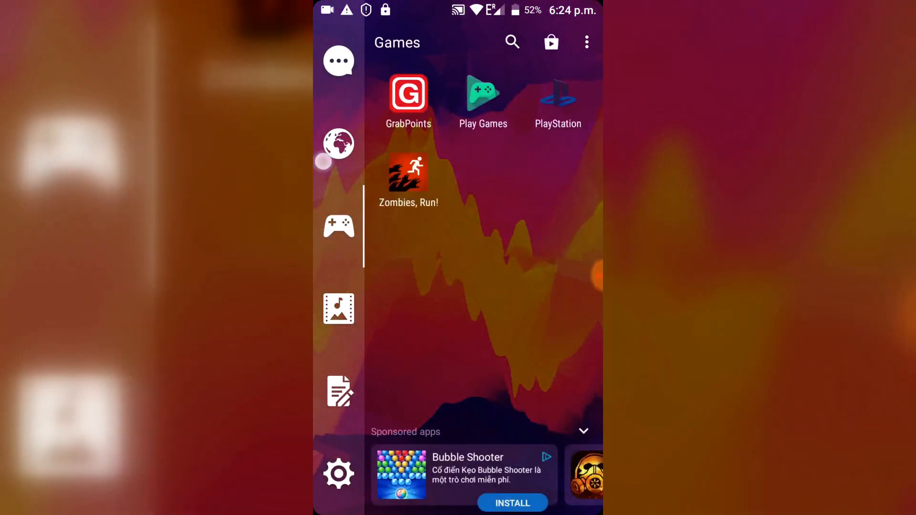
pyautogui.click(338, 61)
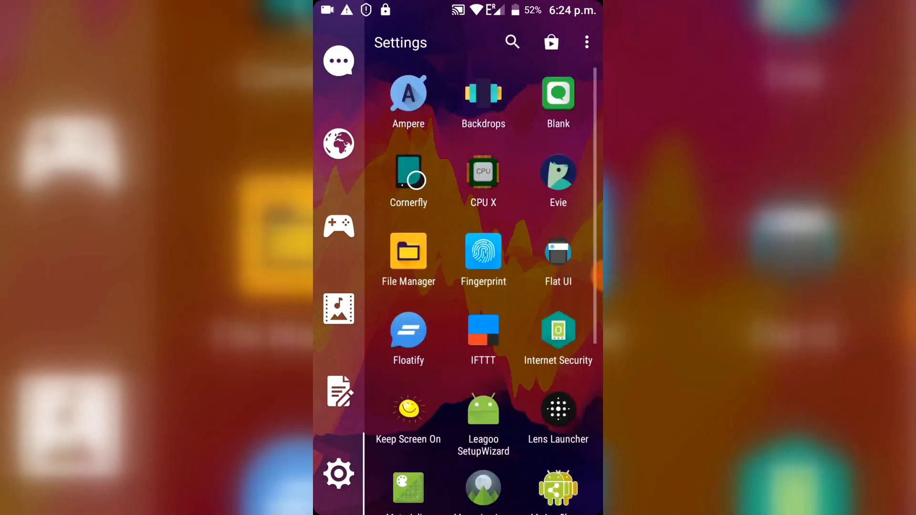
pyautogui.click(338, 308)
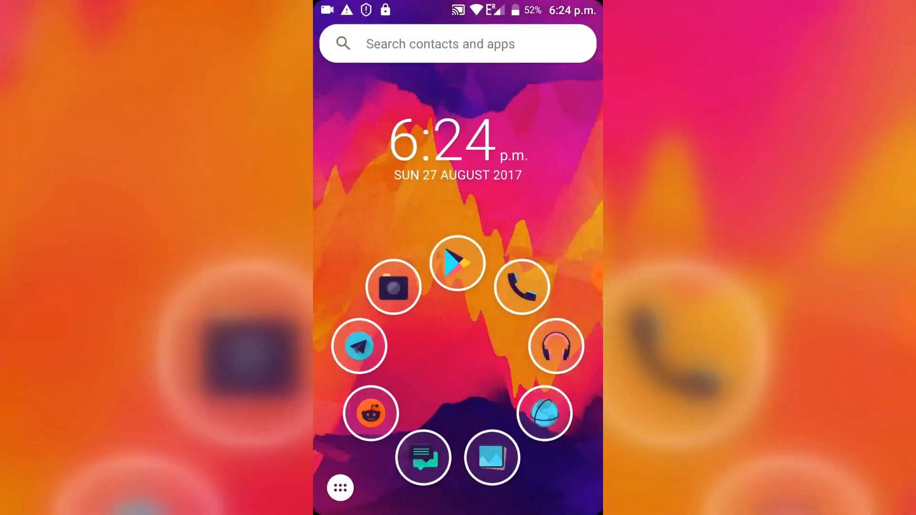
# Step: Pull down the notification shade showing DU Recorder's recording-in-progress controls
pyautogui.moveTo(458, 8); pyautogui.dragTo(458, 234)
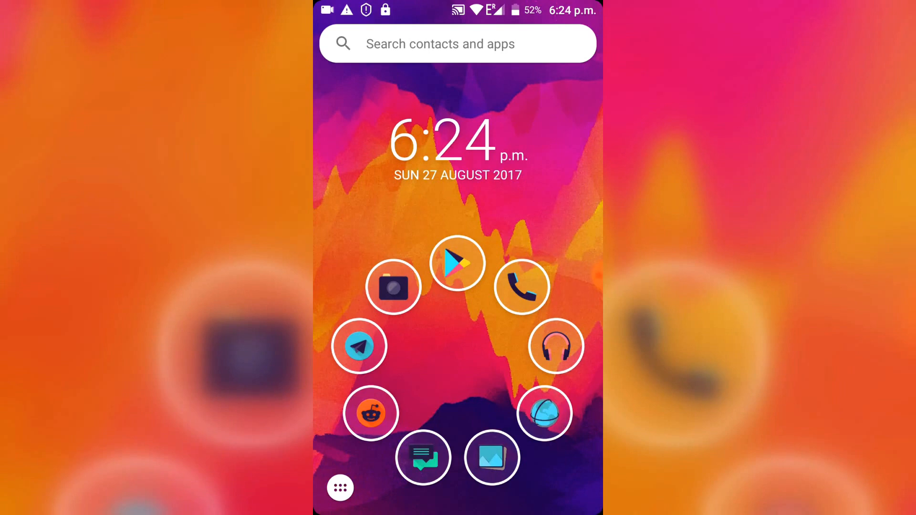
pyautogui.moveTo(457, 5); pyautogui.dragTo(456, 233)
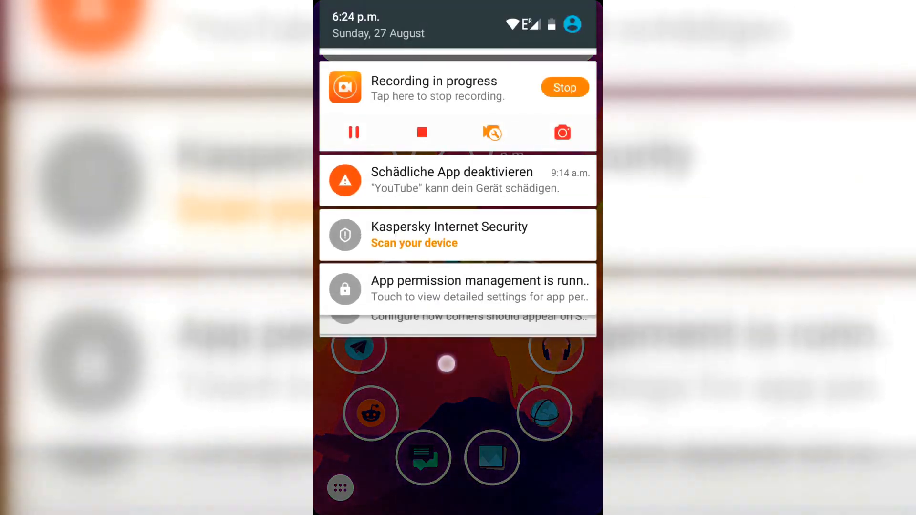